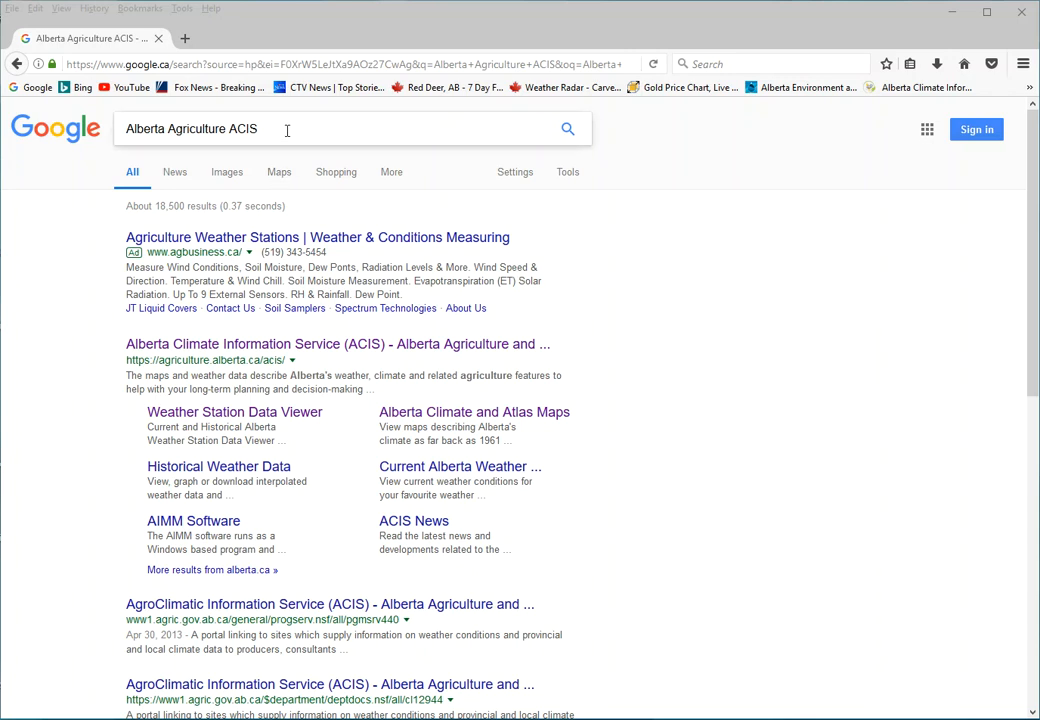
Follow the Alberta Climate Information Service (ACIS) result from the Google results.
{"action": "left_click", "coordinate": [290, 128]}
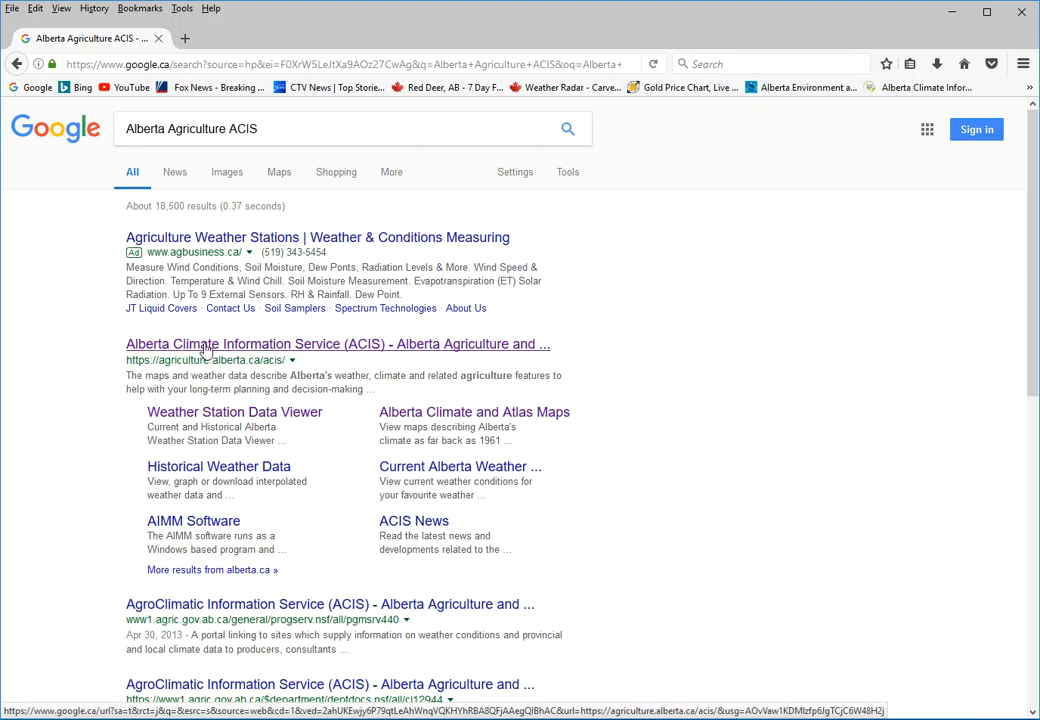
{"action": "mouse_move", "coordinate": [244, 348]}
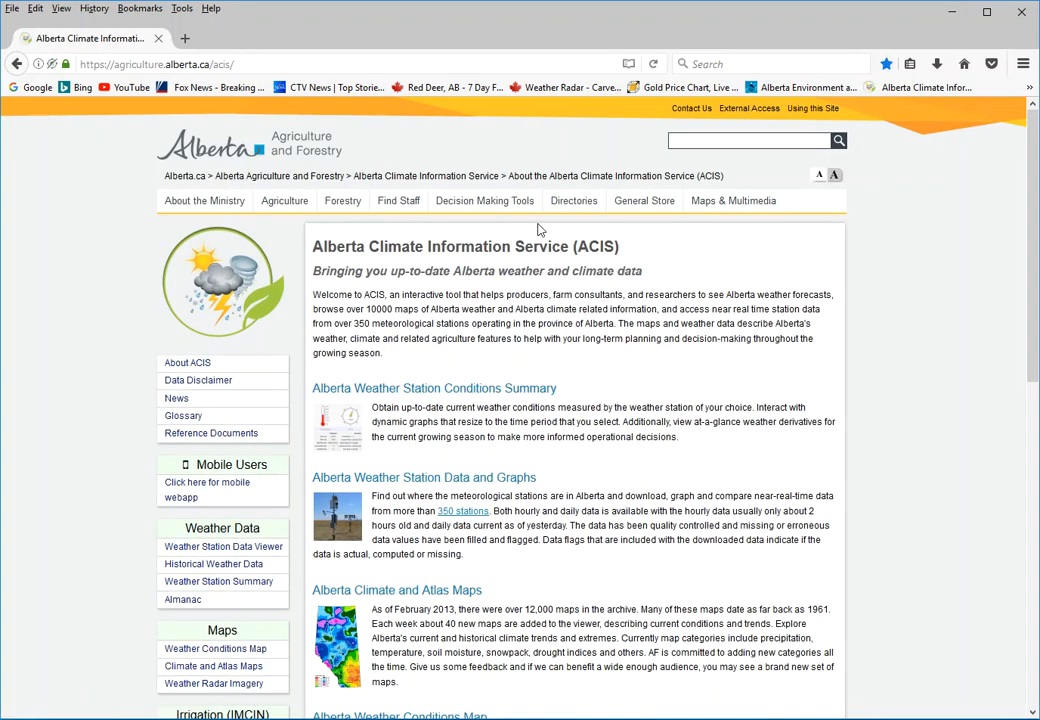
{"action": "mouse_move", "coordinate": [420, 164]}
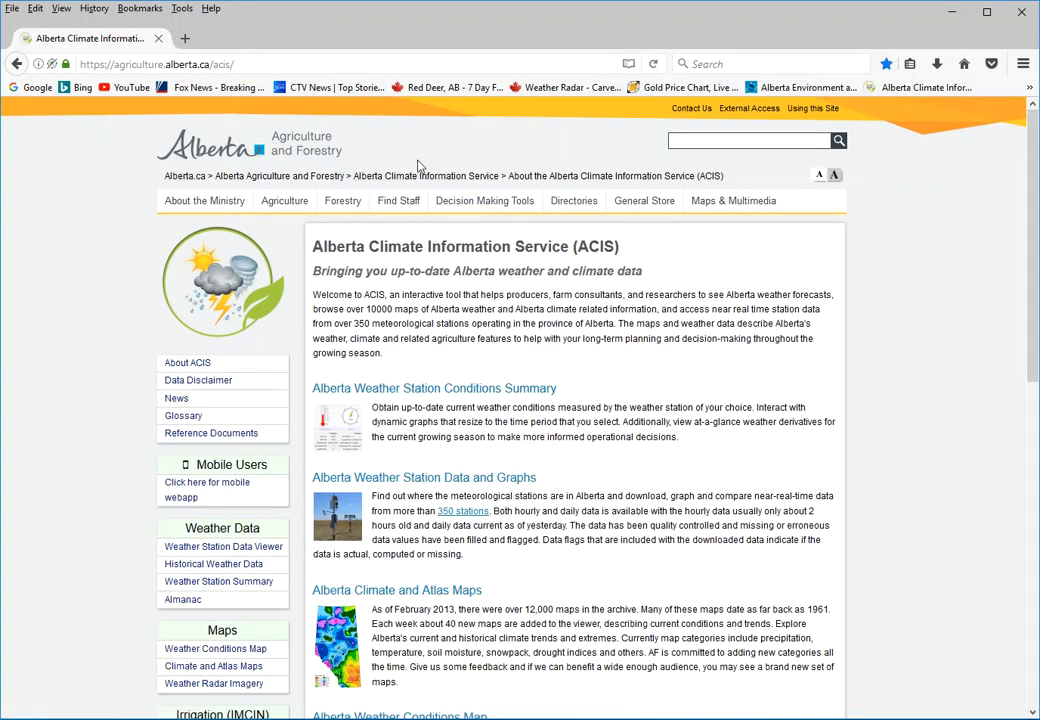
{"action": "mouse_move", "coordinate": [620, 296]}
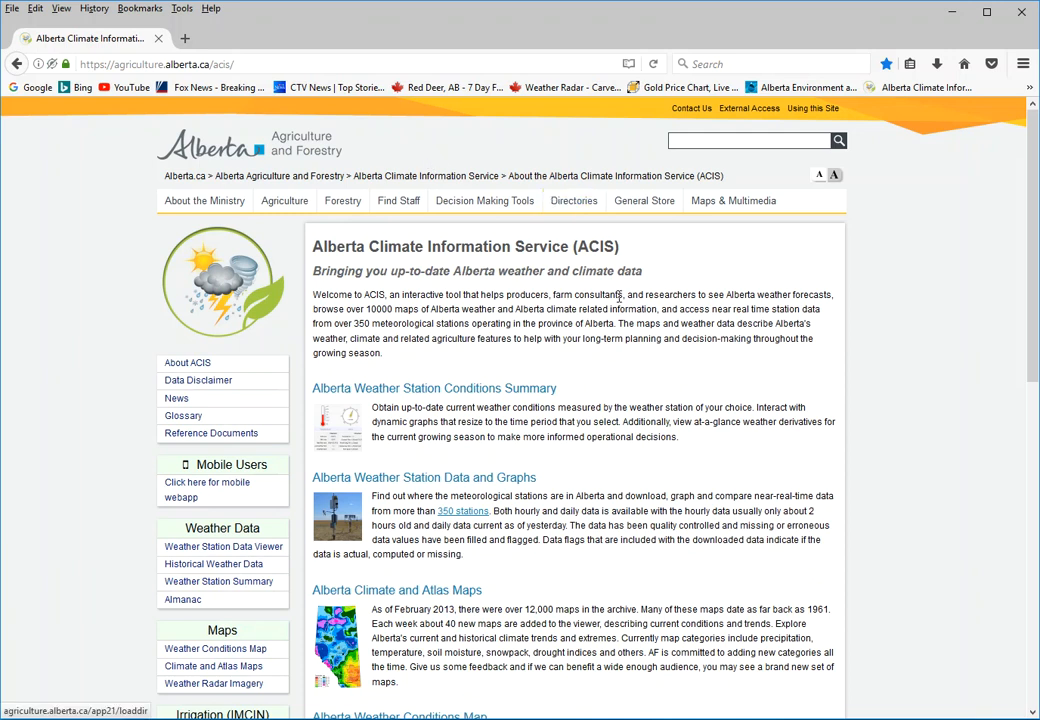
{"action": "mouse_move", "coordinate": [588, 376]}
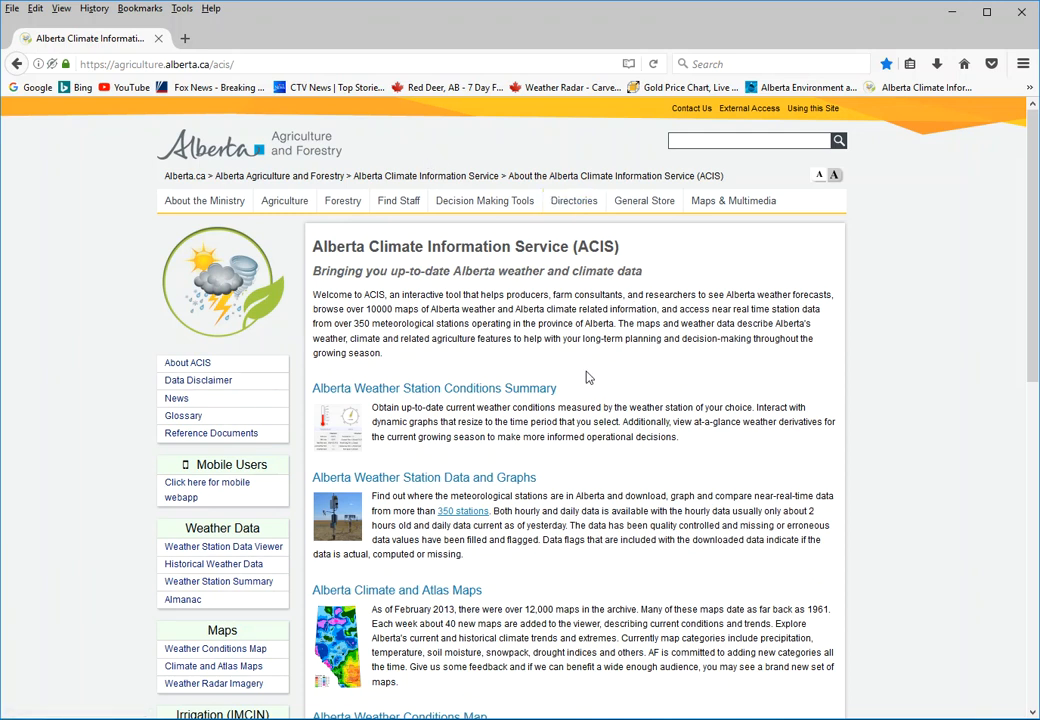
{"action": "mouse_move", "coordinate": [548, 360]}
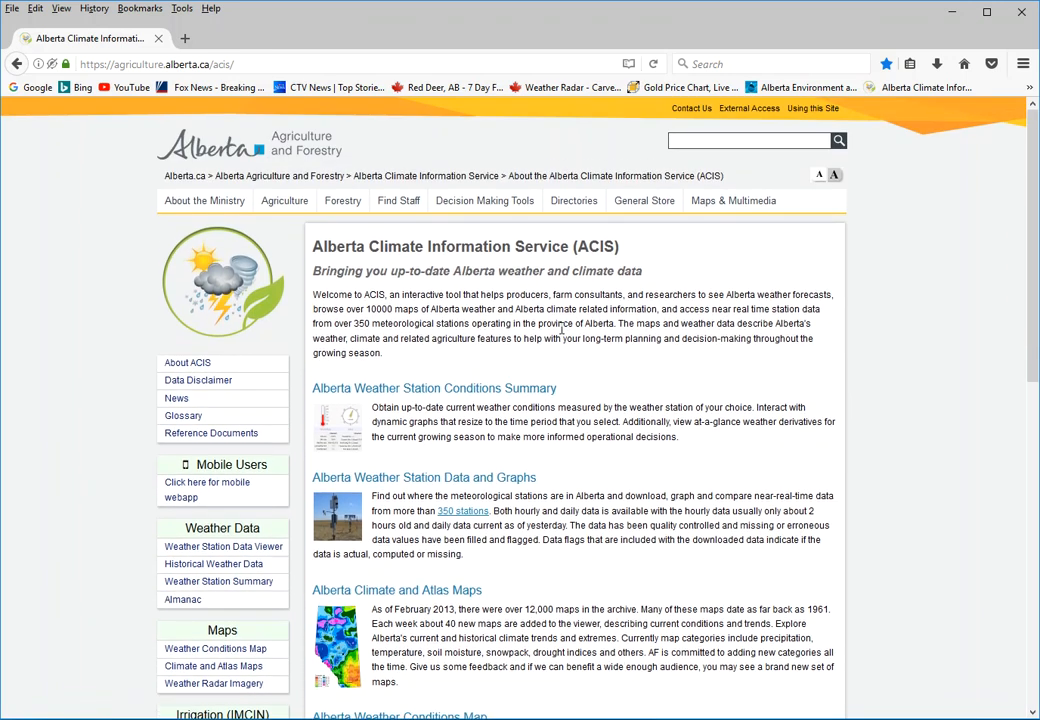
{"action": "mouse_move", "coordinate": [580, 324]}
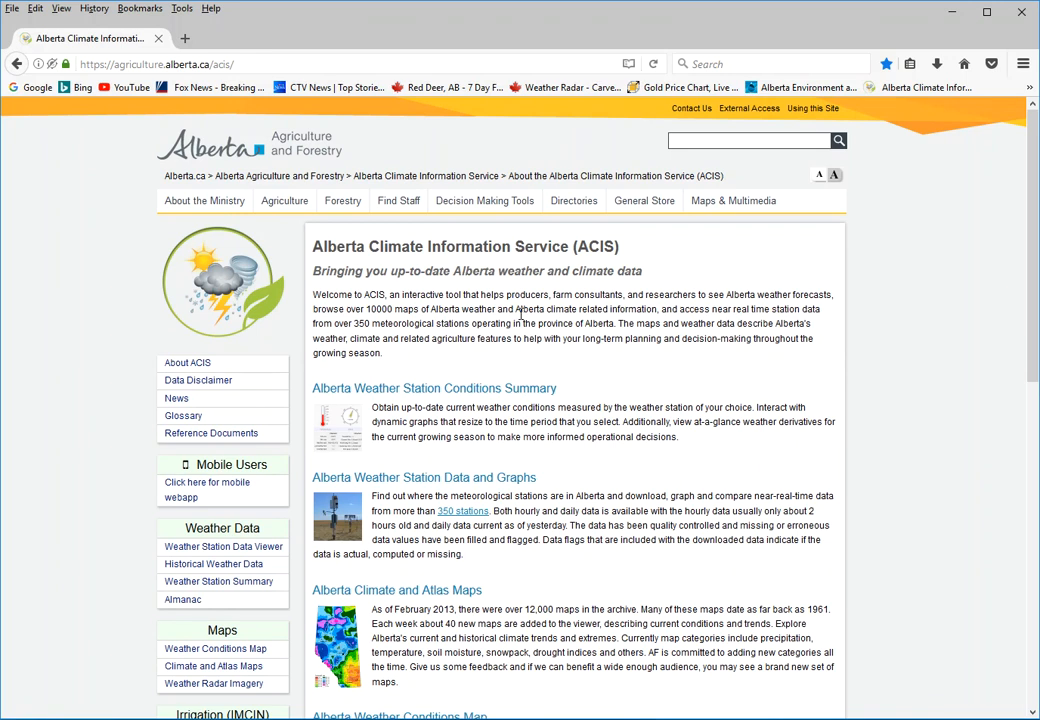
{"action": "mouse_move", "coordinate": [604, 384]}
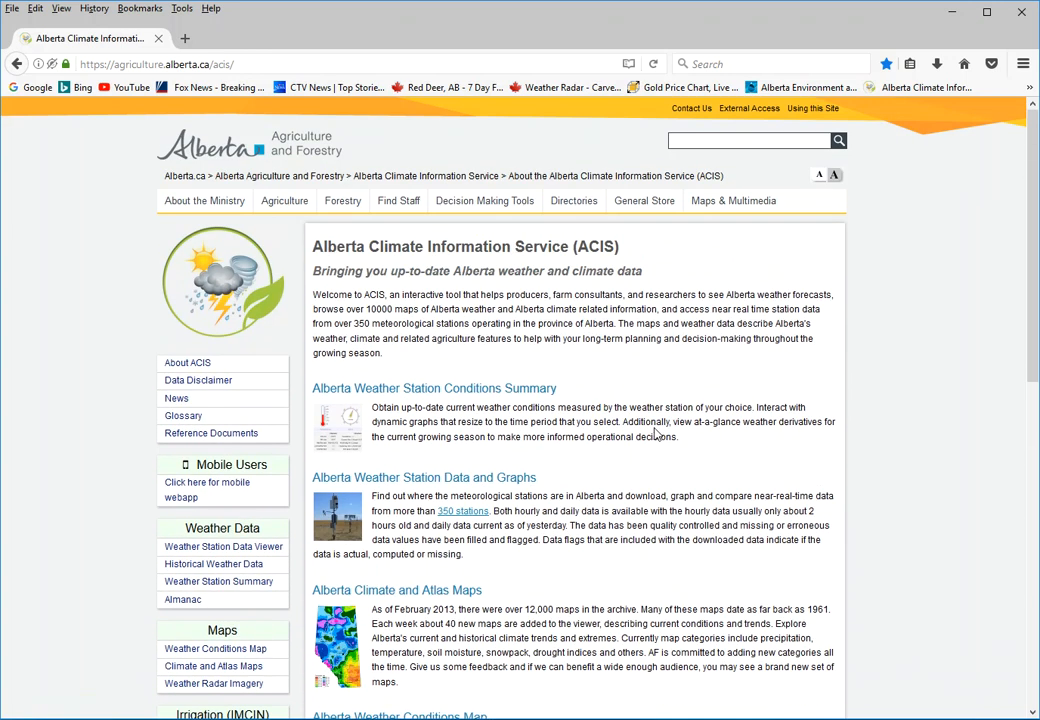
{"action": "mouse_move", "coordinate": [84, 428]}
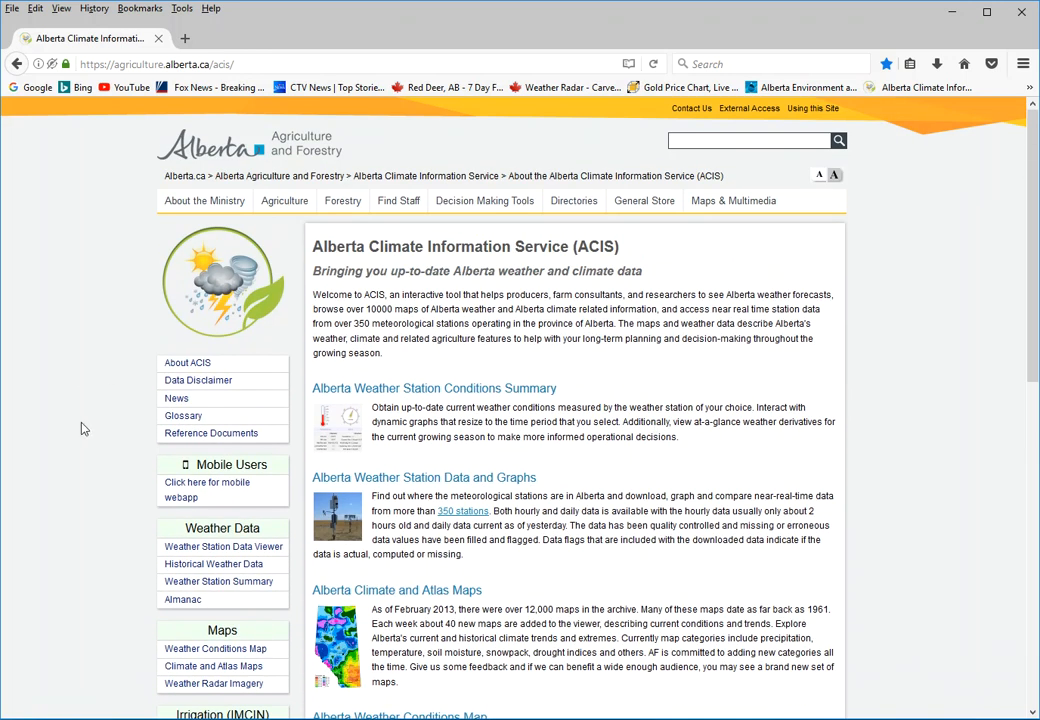
{"action": "scroll", "scroll_direction": "down", "scroll_amount": 3}
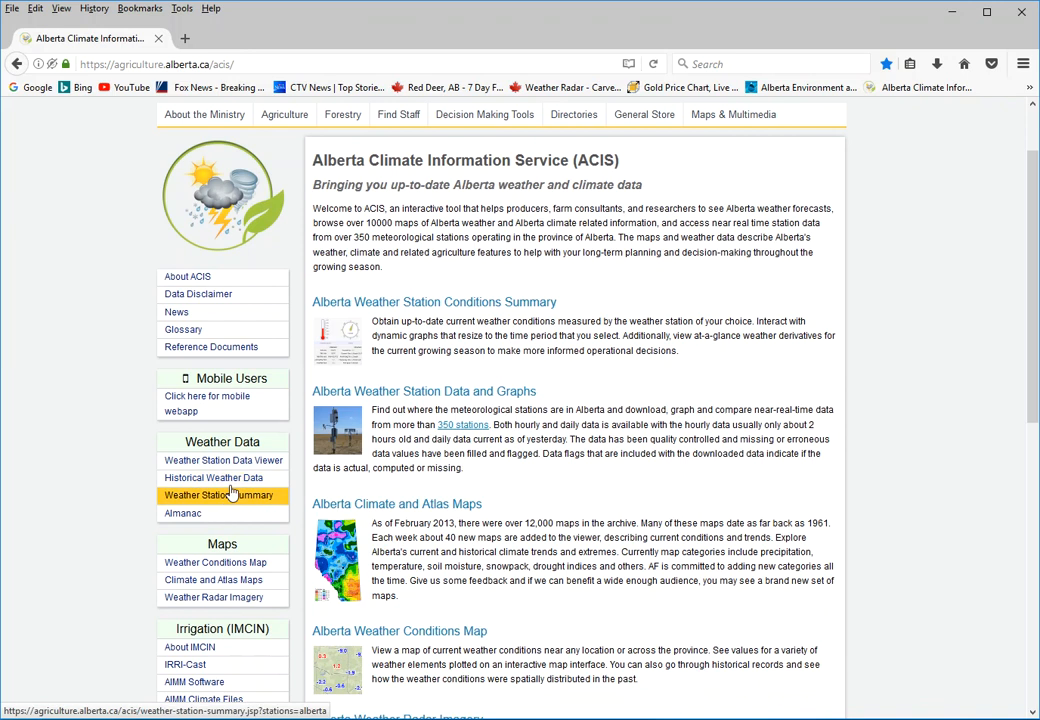
{"action": "mouse_move", "coordinate": [224, 460]}
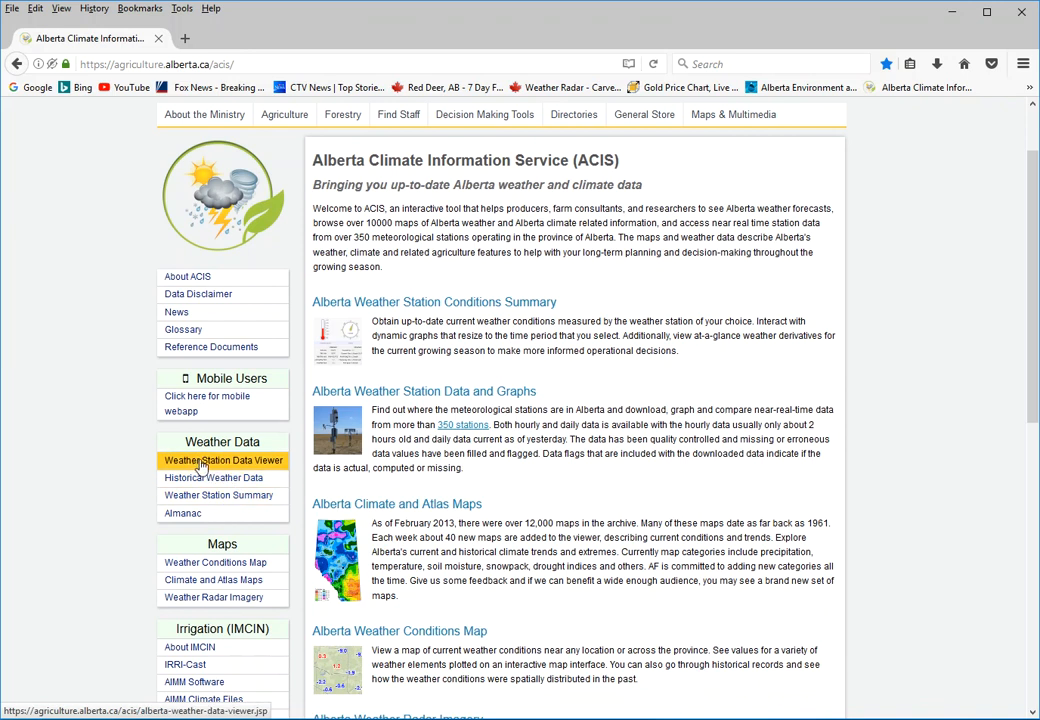
Bring up the Current and Historical Weather Station Data Viewer with its station map.
{"action": "left_click", "coordinate": [224, 460]}
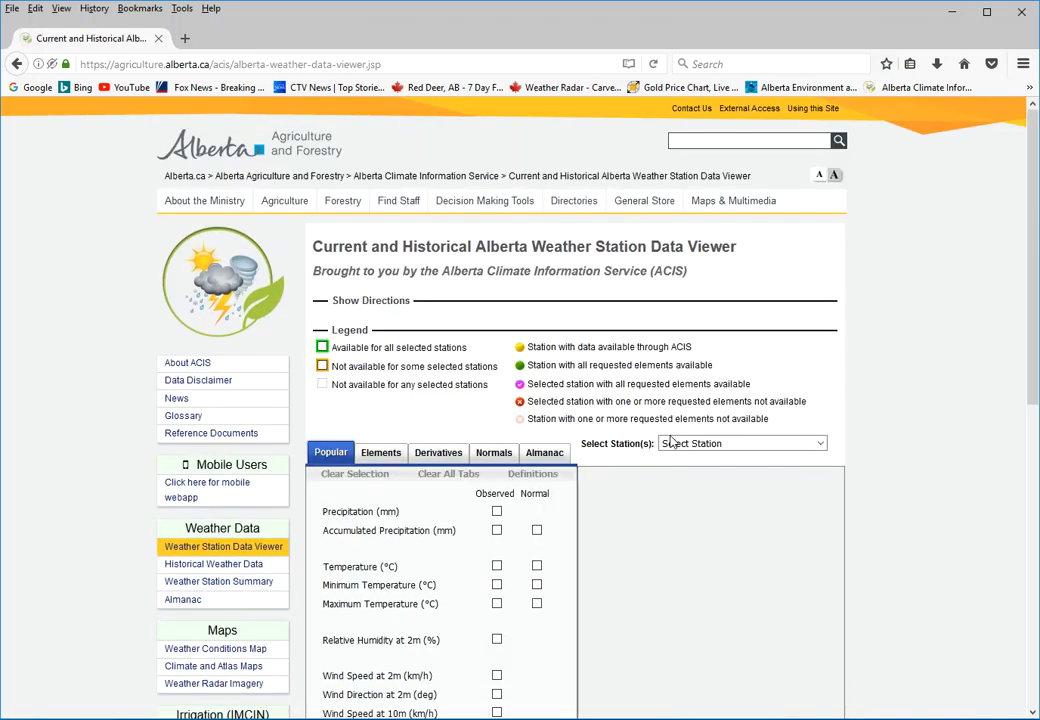
{"action": "scroll", "scroll_direction": "down", "scroll_amount": 3}
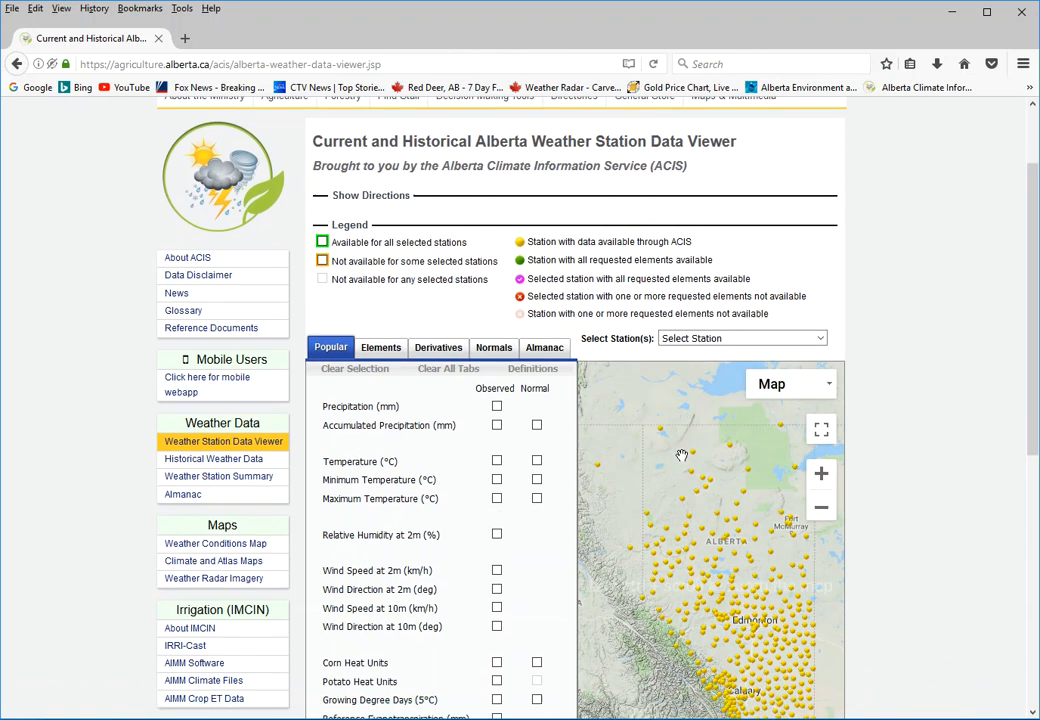
{"action": "scroll", "scroll_direction": "down", "scroll_amount": 3}
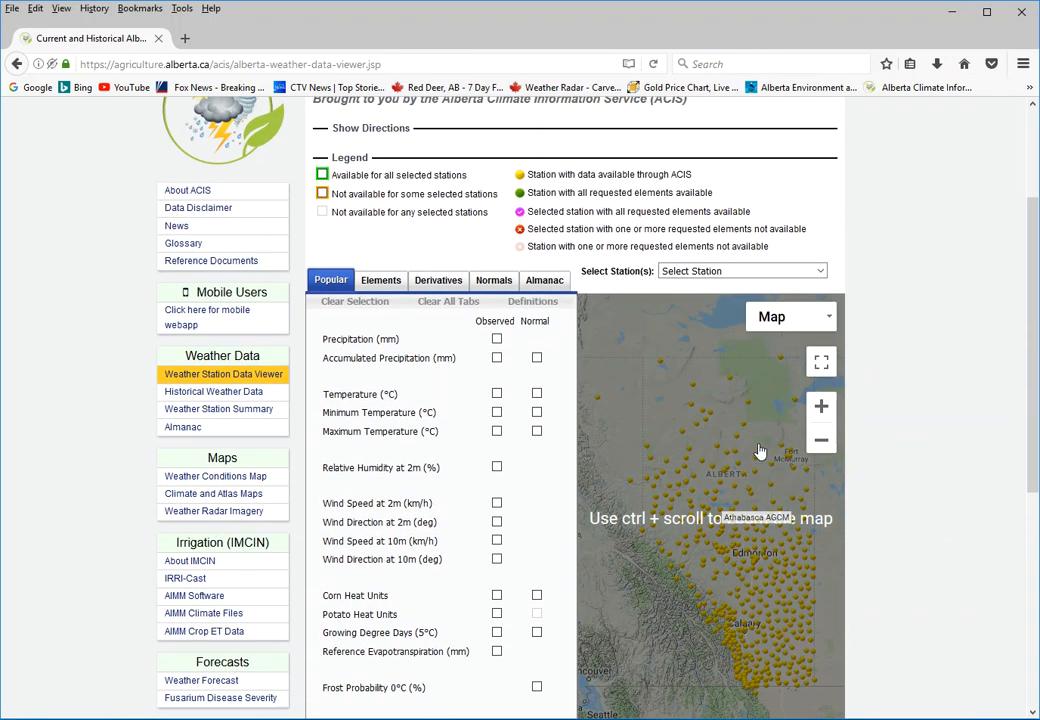
{"action": "scroll", "scroll_direction": "down", "scroll_amount": 3}
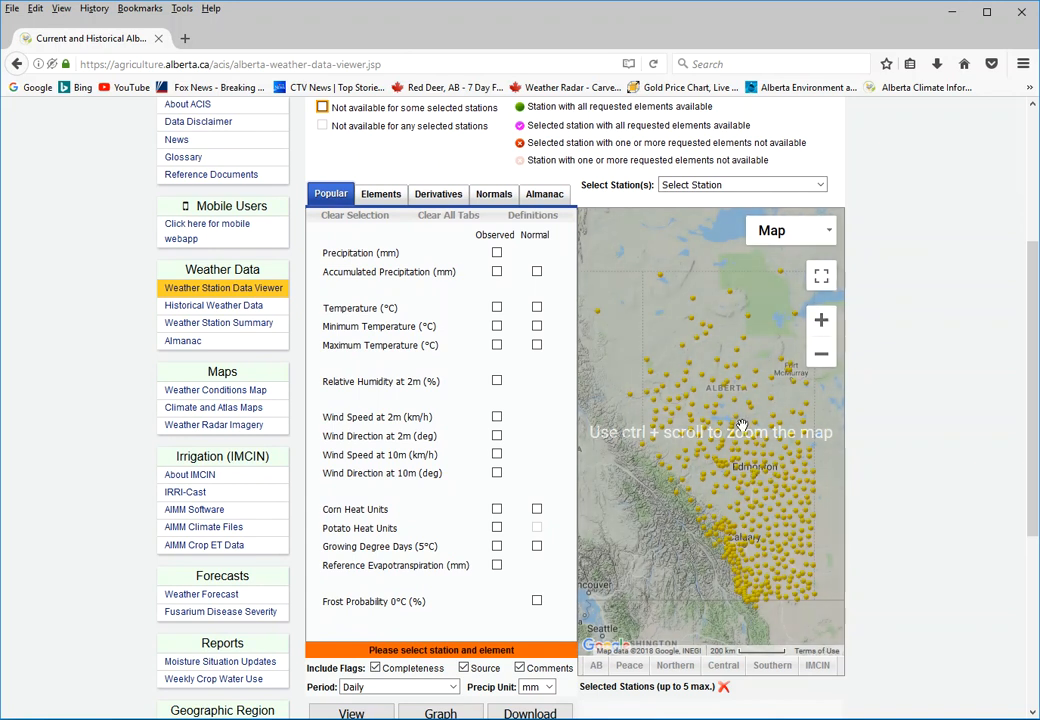
{"action": "mouse_move", "coordinate": [736, 428]}
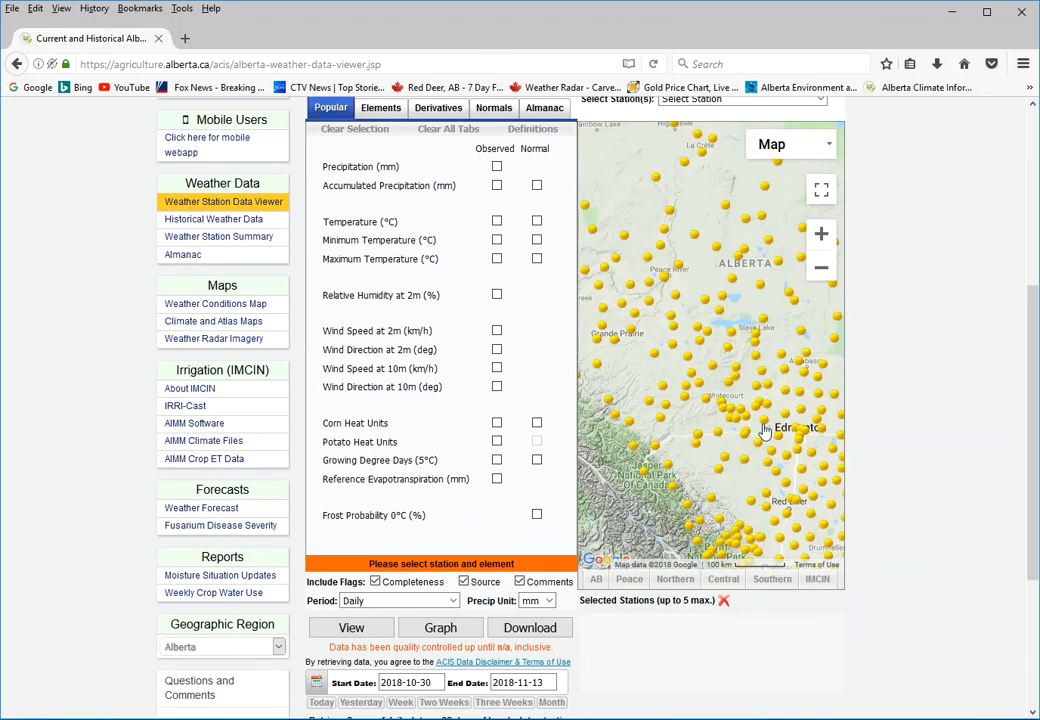
{"action": "mouse_move", "coordinate": [820, 234]}
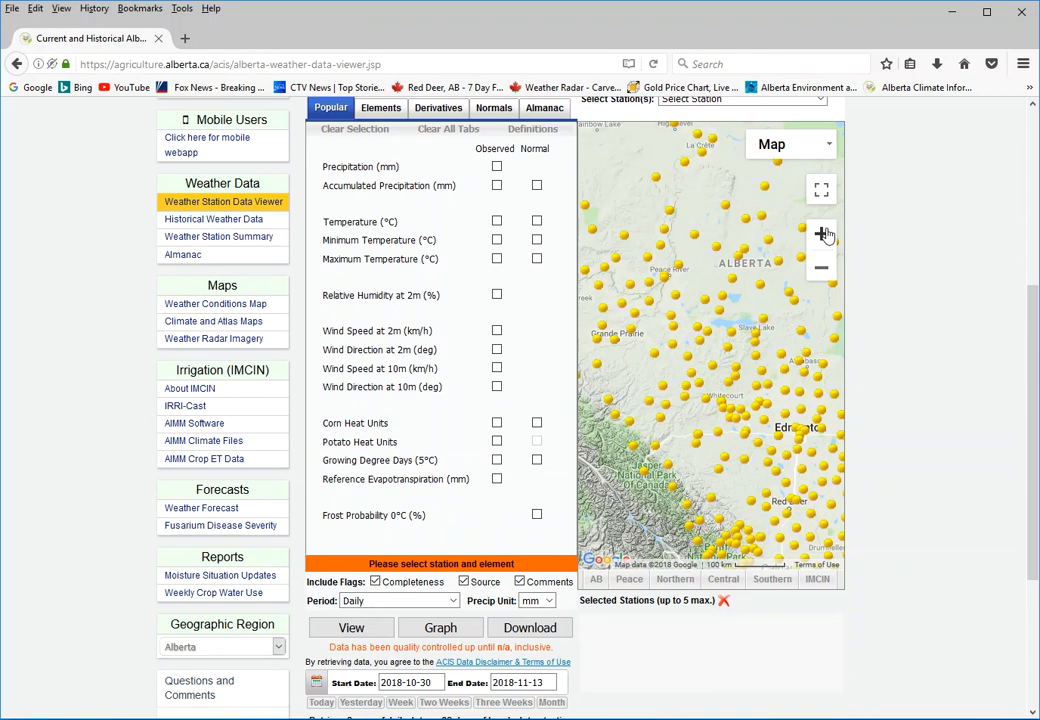
Zoom the station map in three levels onto central Alberta around Red Deer.
{"action": "left_click", "coordinate": [820, 234]}
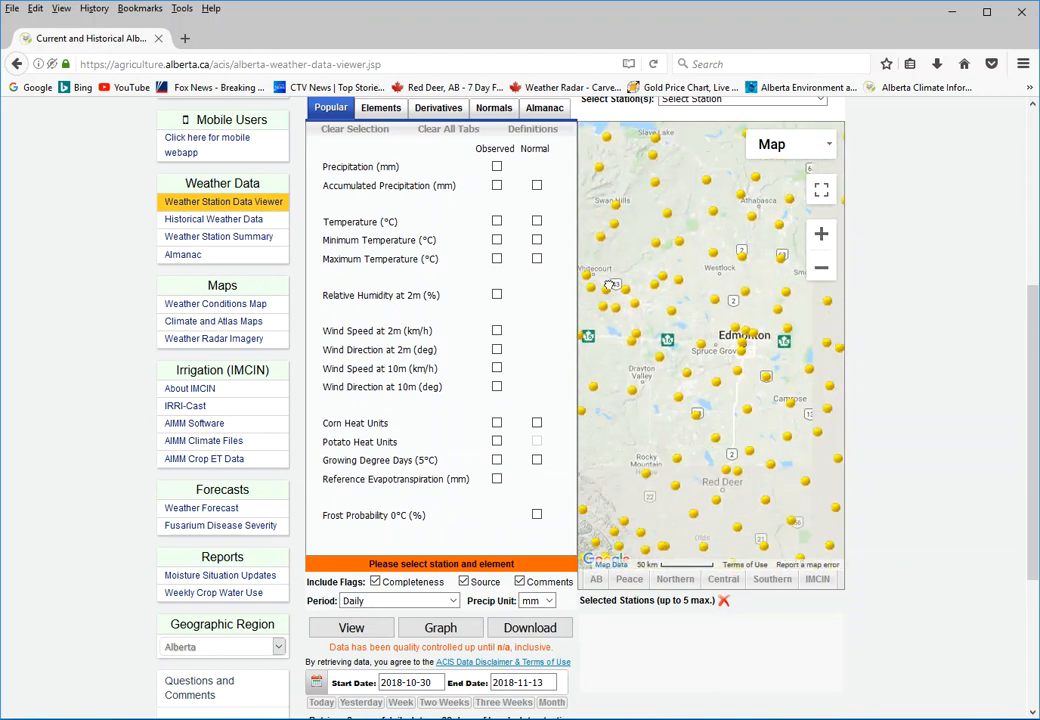
{"action": "left_click", "coordinate": [820, 234]}
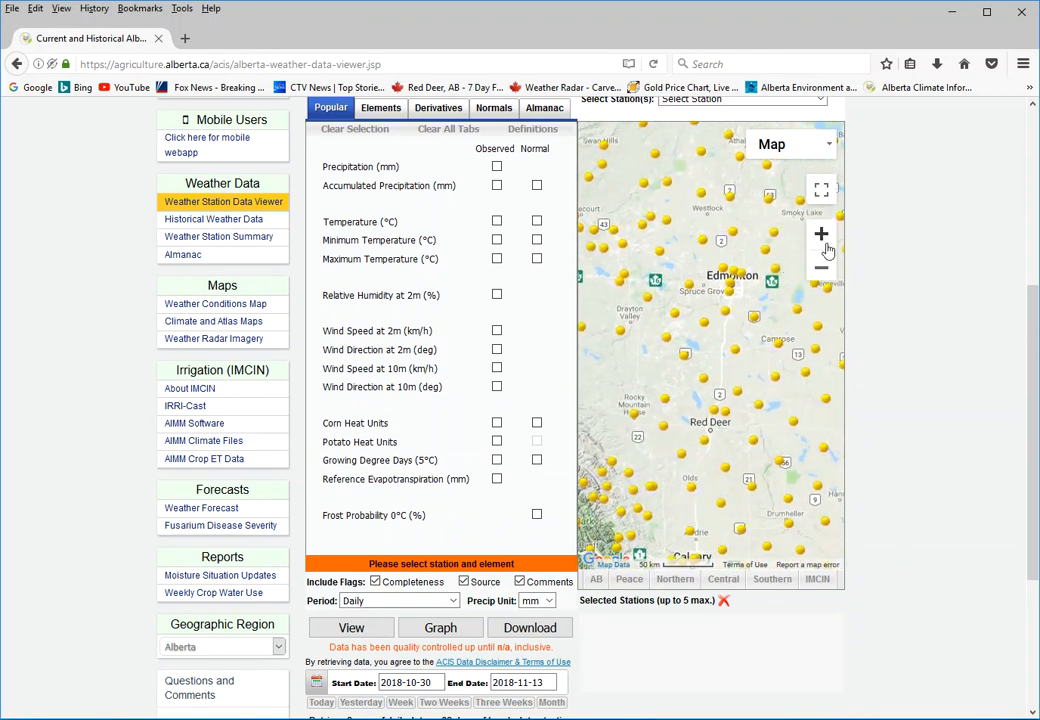
{"action": "left_click", "coordinate": [822, 234]}
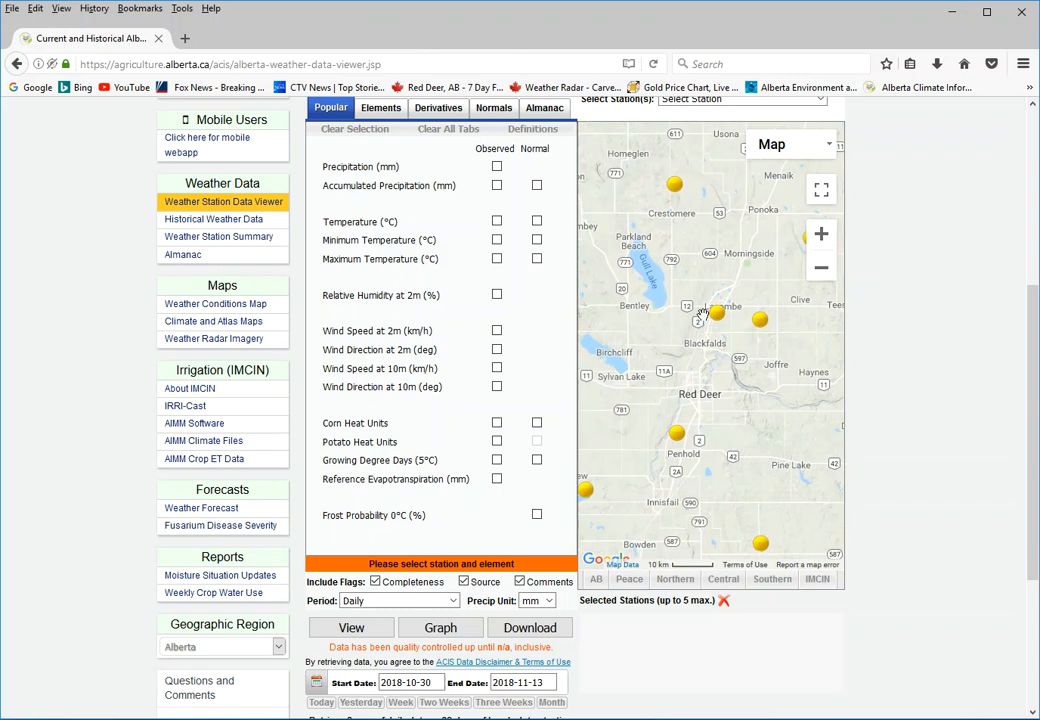
{"action": "left_click", "coordinate": [716, 312]}
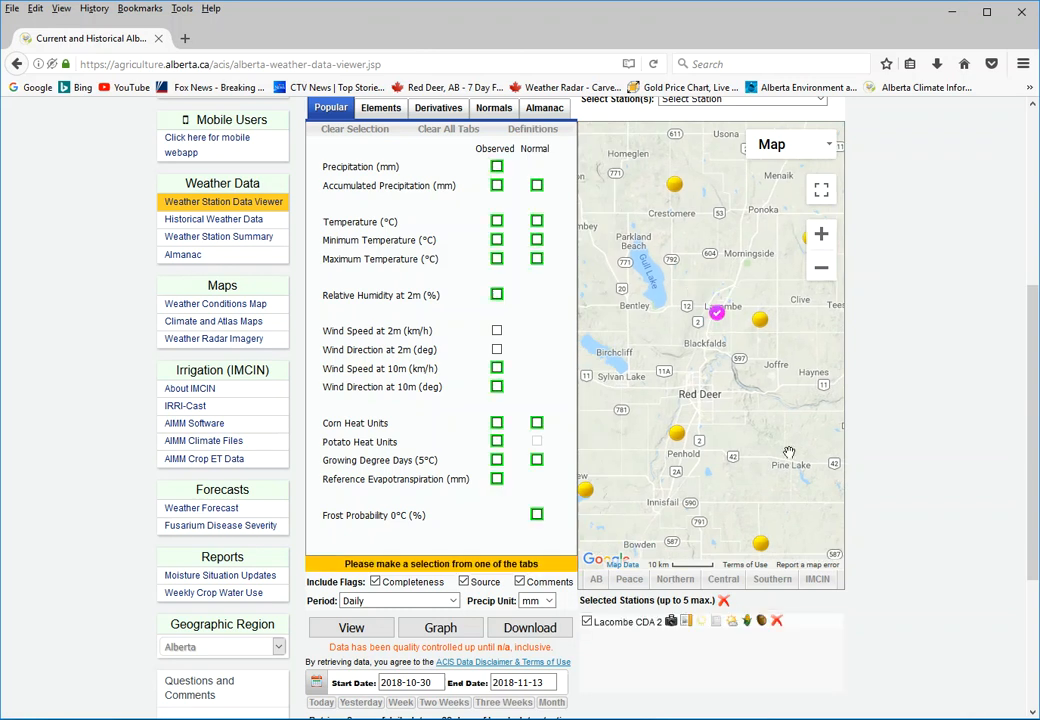
{"action": "mouse_move", "coordinate": [796, 360]}
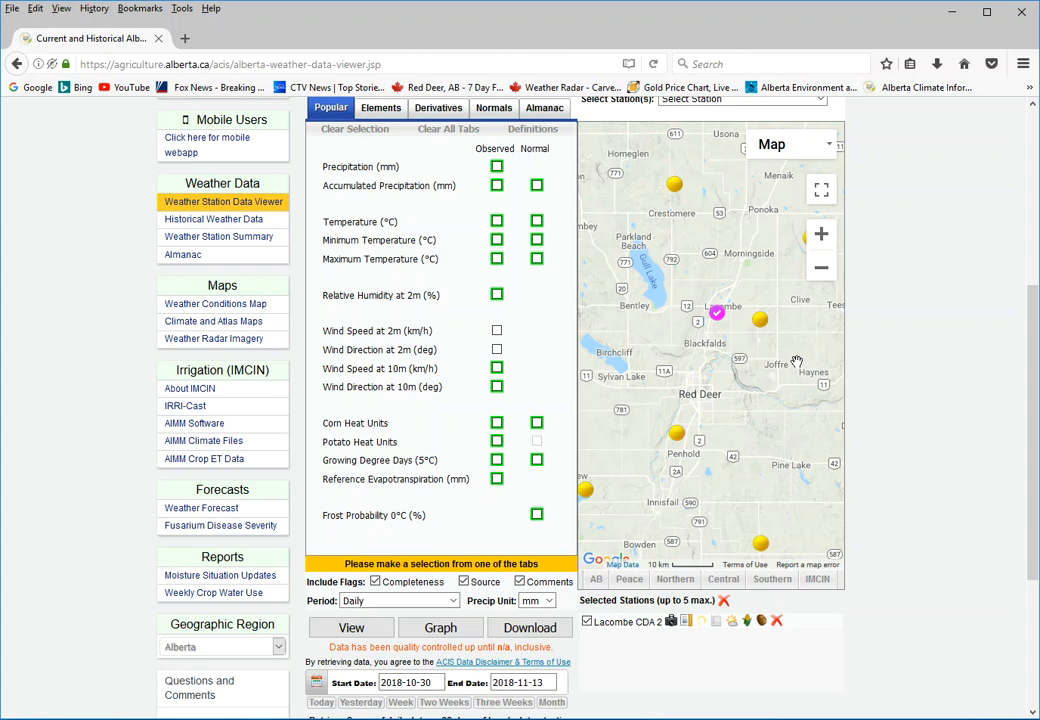
{"action": "mouse_move", "coordinate": [704, 334]}
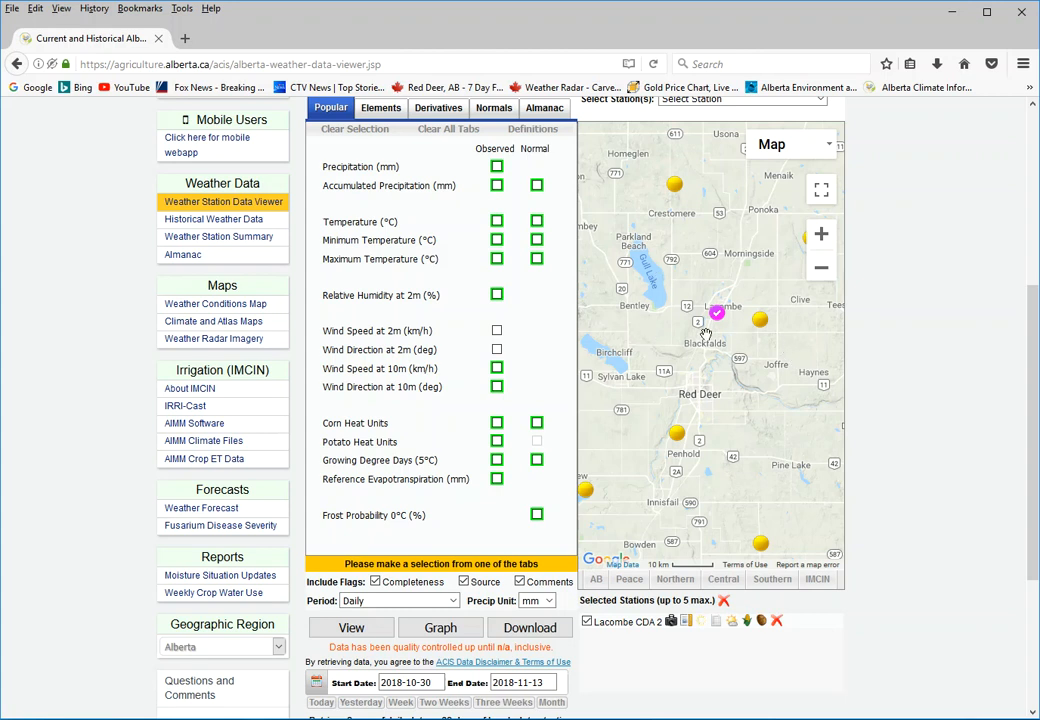
{"action": "mouse_move", "coordinate": [716, 364]}
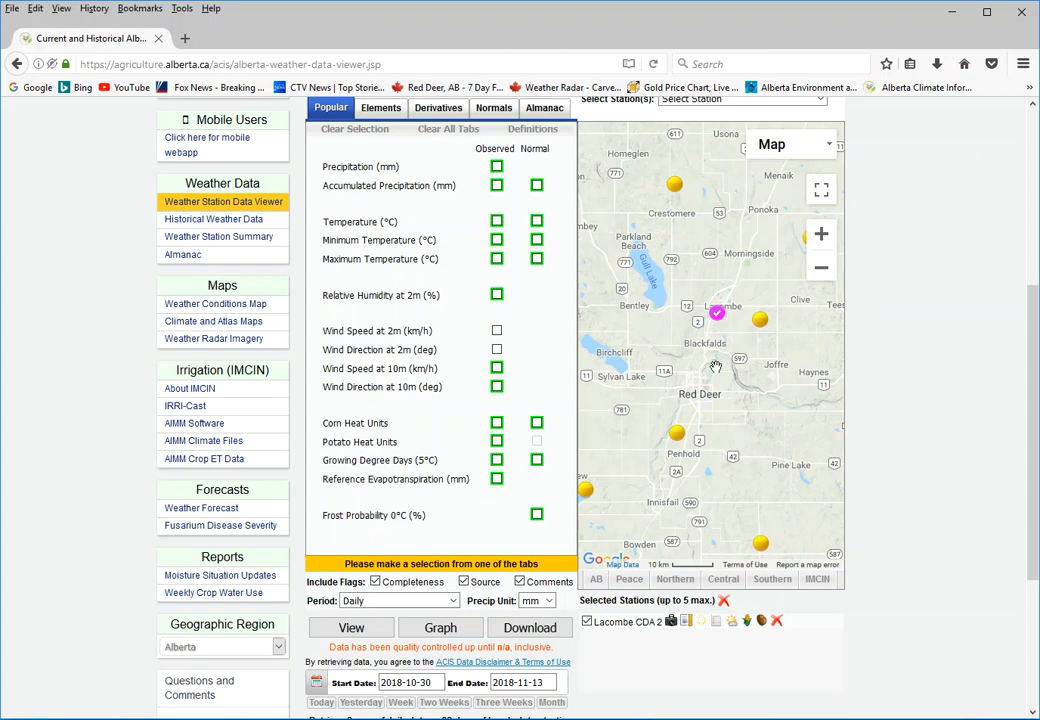
{"action": "mouse_move", "coordinate": [736, 356]}
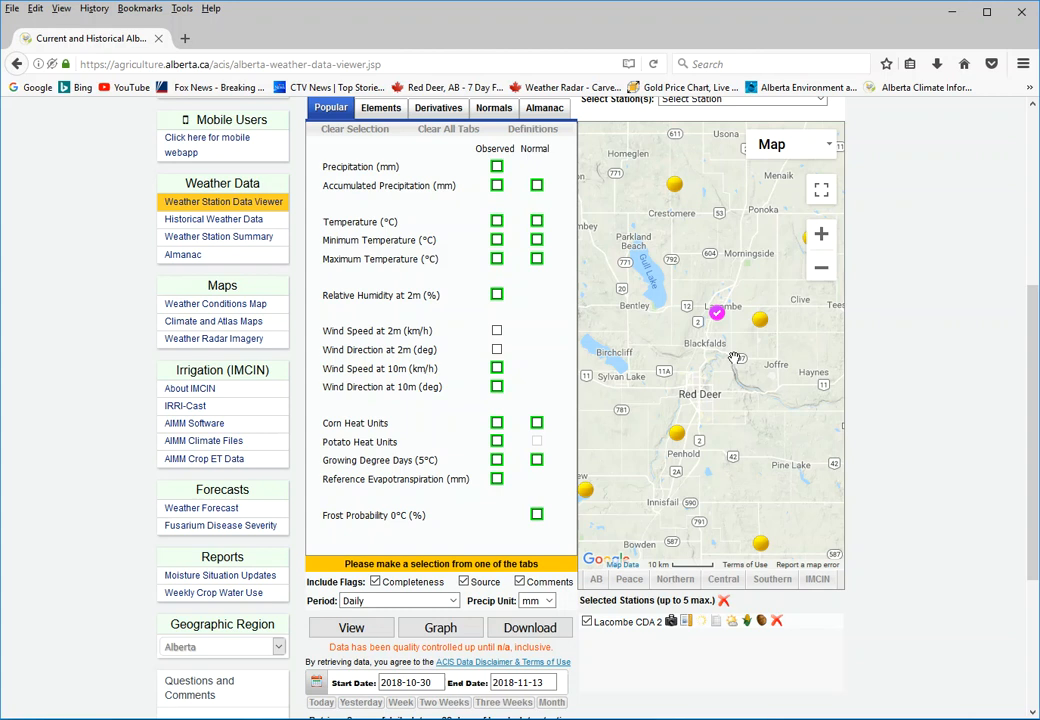
{"action": "mouse_move", "coordinate": [716, 318]}
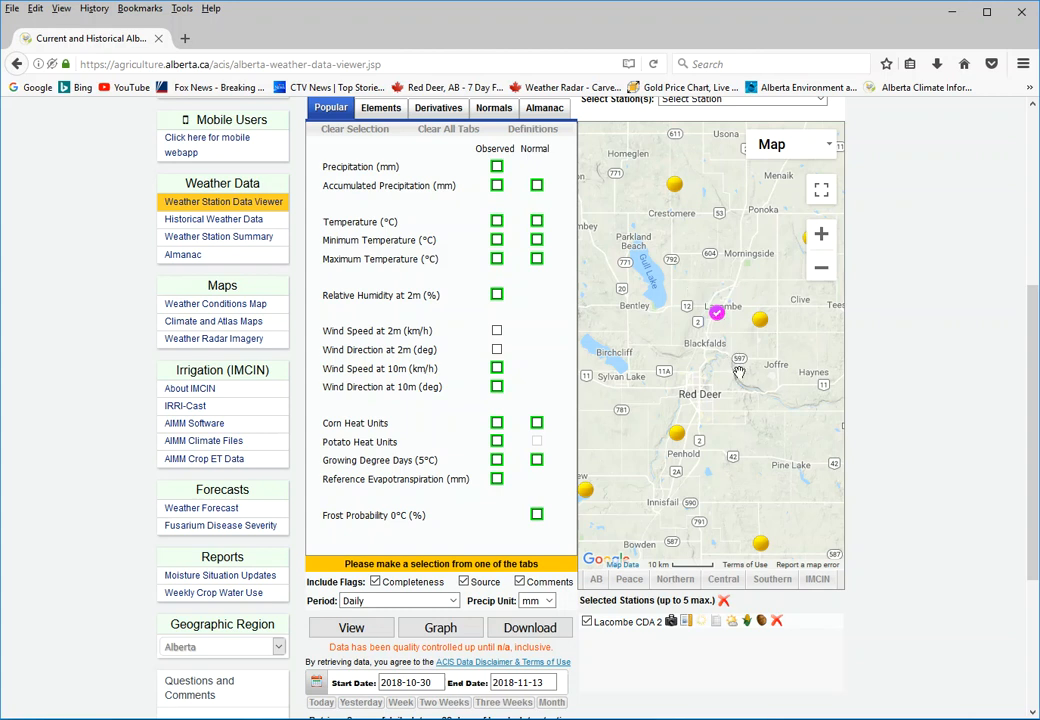
{"action": "mouse_move", "coordinate": [372, 156]}
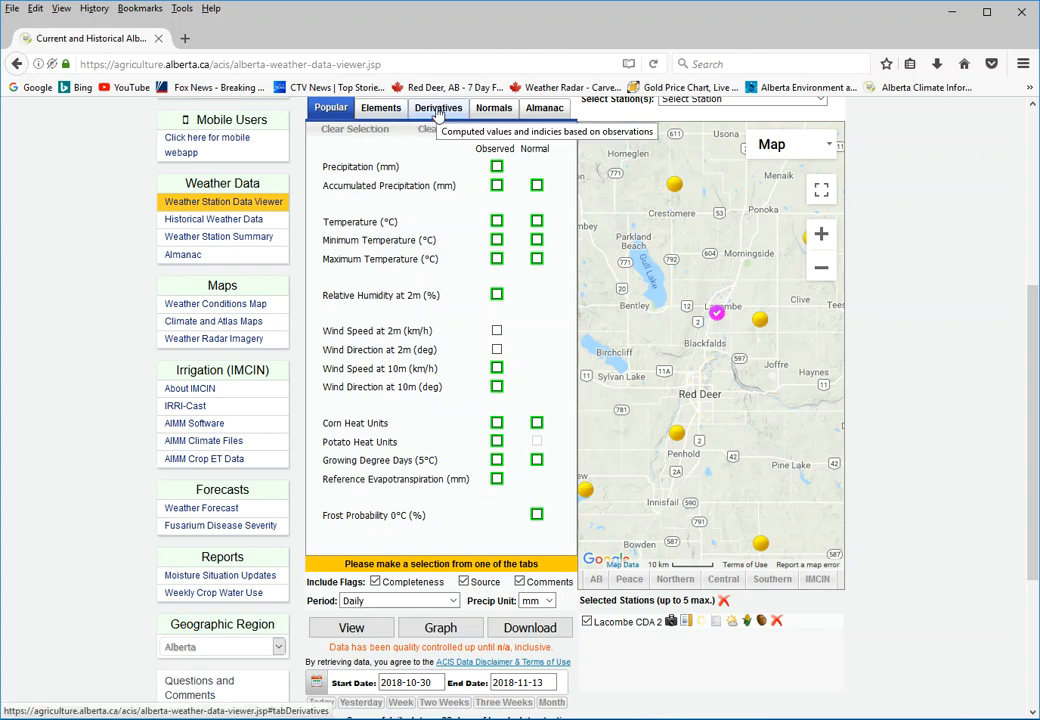
Under the derived values list, set the data period to Monthly.
{"action": "left_click", "coordinate": [438, 108]}
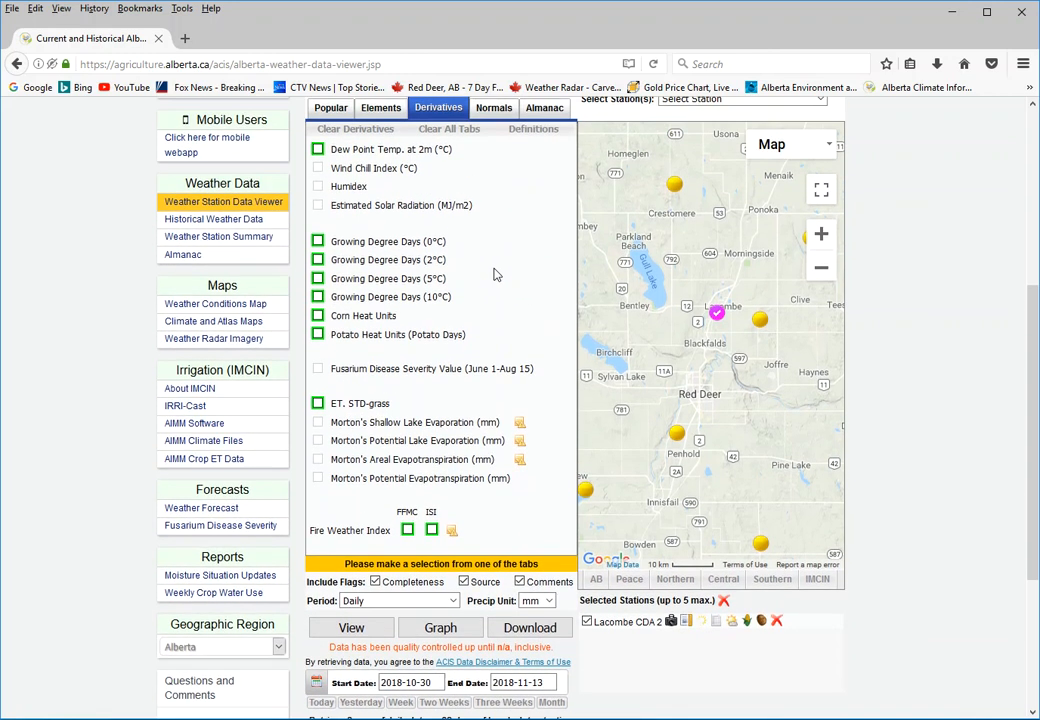
{"action": "scroll", "scroll_direction": "down", "scroll_amount": 3}
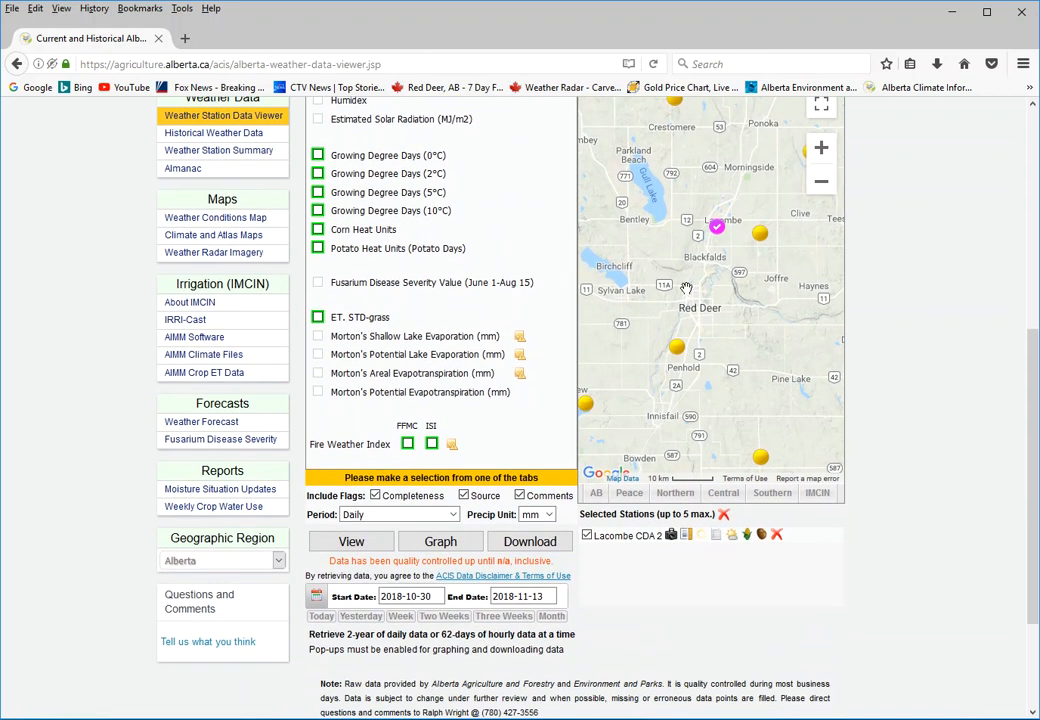
{"action": "scroll", "scroll_direction": "down", "scroll_amount": 3}
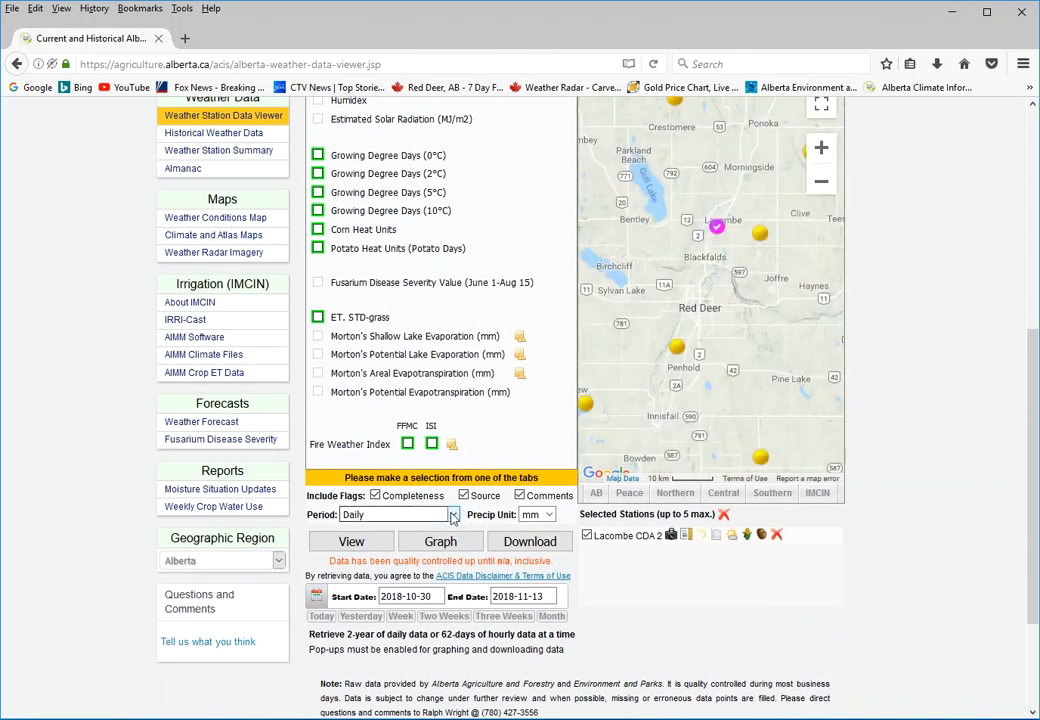
{"action": "left_click", "coordinate": [452, 514]}
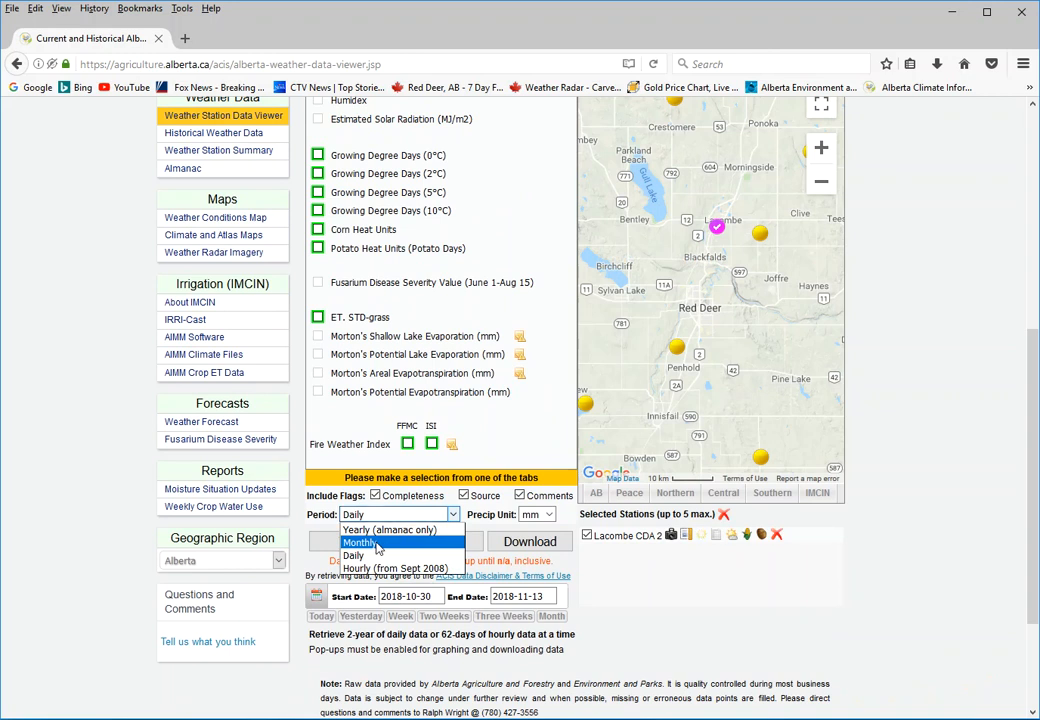
{"action": "left_click", "coordinate": [360, 542]}
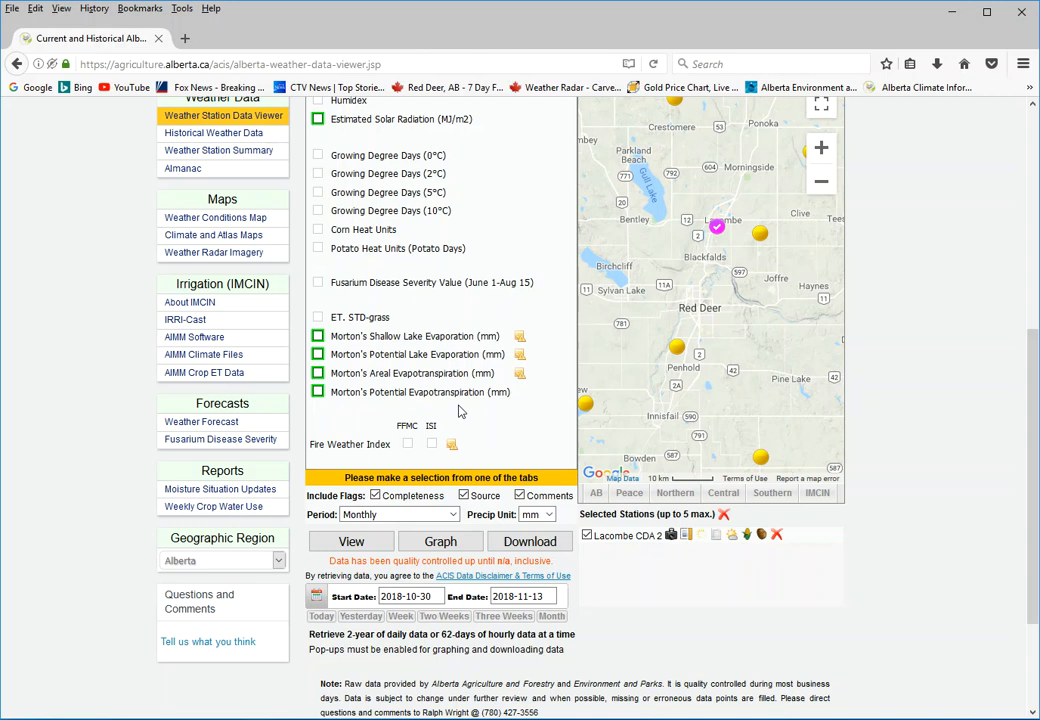
{"action": "scroll", "scroll_direction": "up", "scroll_amount": 3}
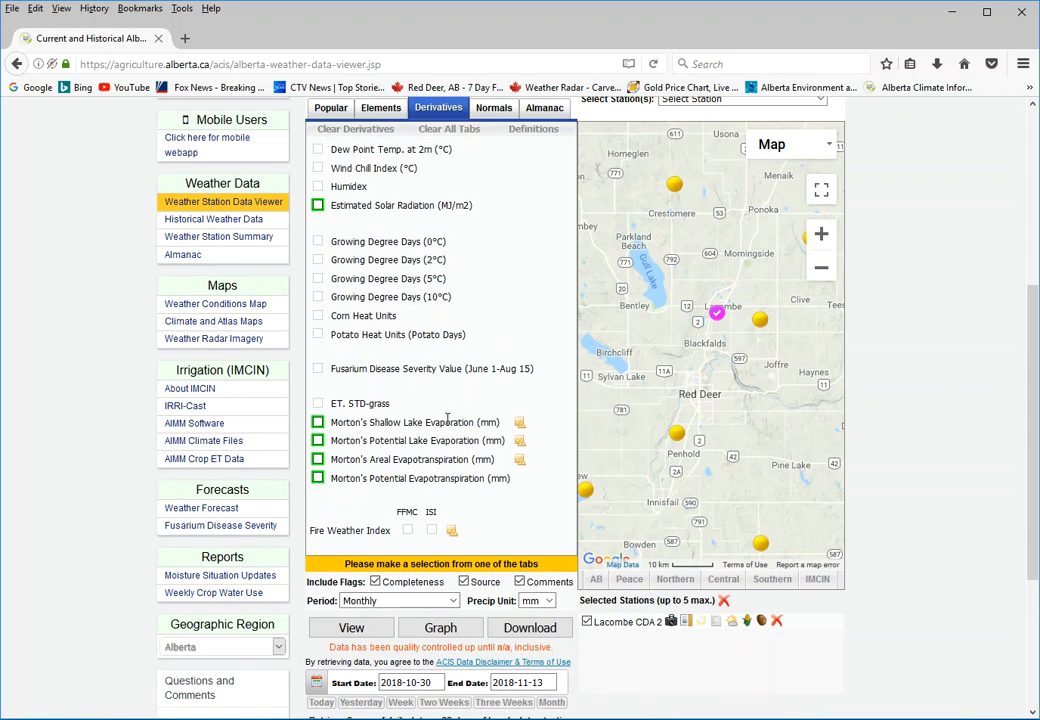
Include Morton's Shallow Lake, Potential Lake Evaporation, Areal and Potential Evapotranspiration.
{"action": "left_click", "coordinate": [318, 422]}
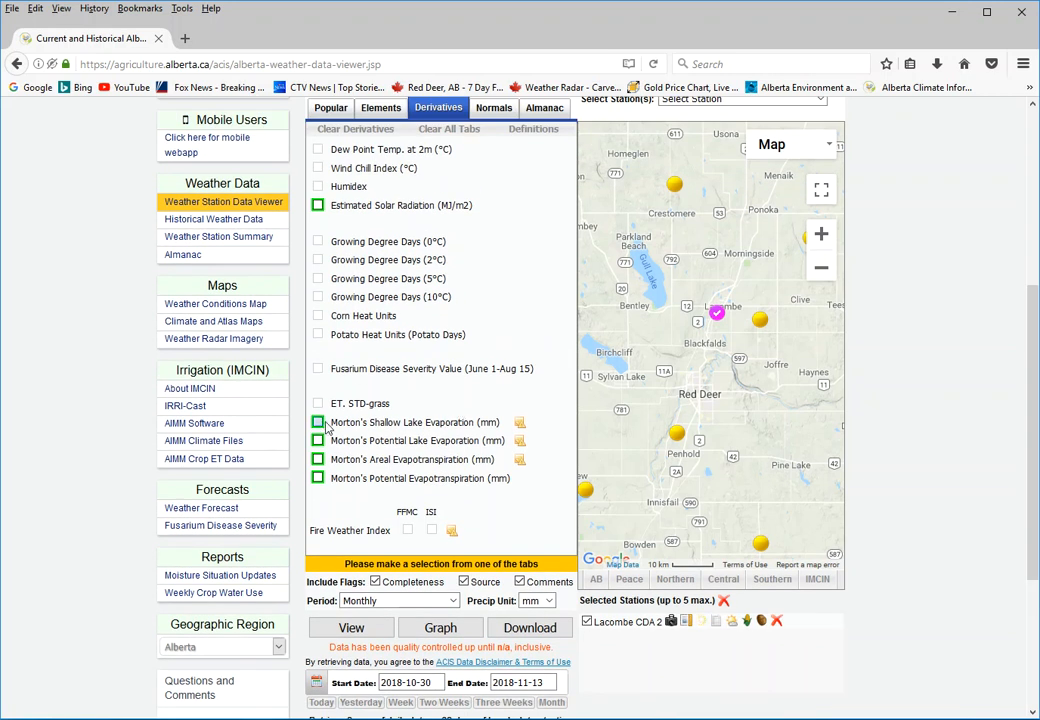
{"action": "left_click", "coordinate": [318, 420]}
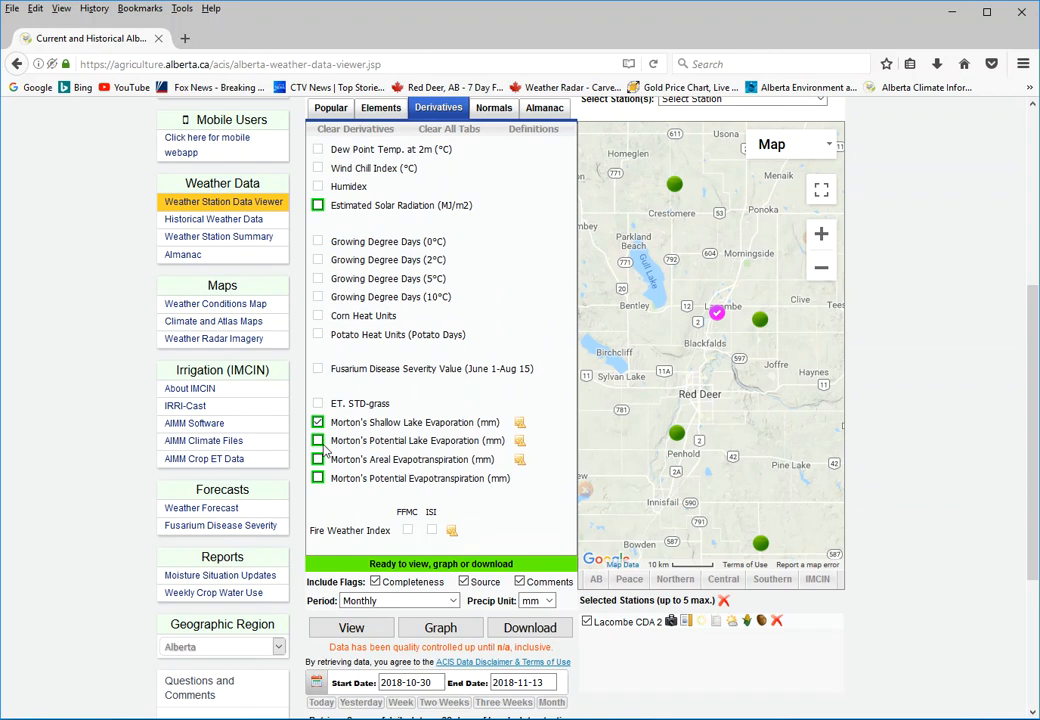
{"action": "left_click", "coordinate": [318, 440]}
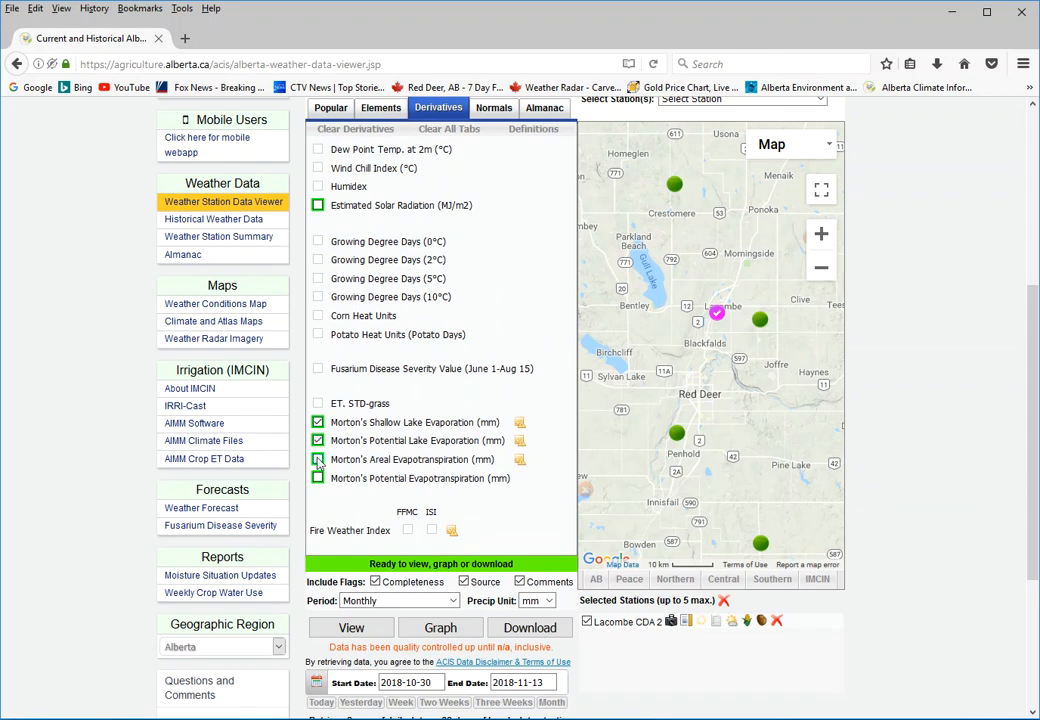
{"action": "left_click", "coordinate": [318, 458]}
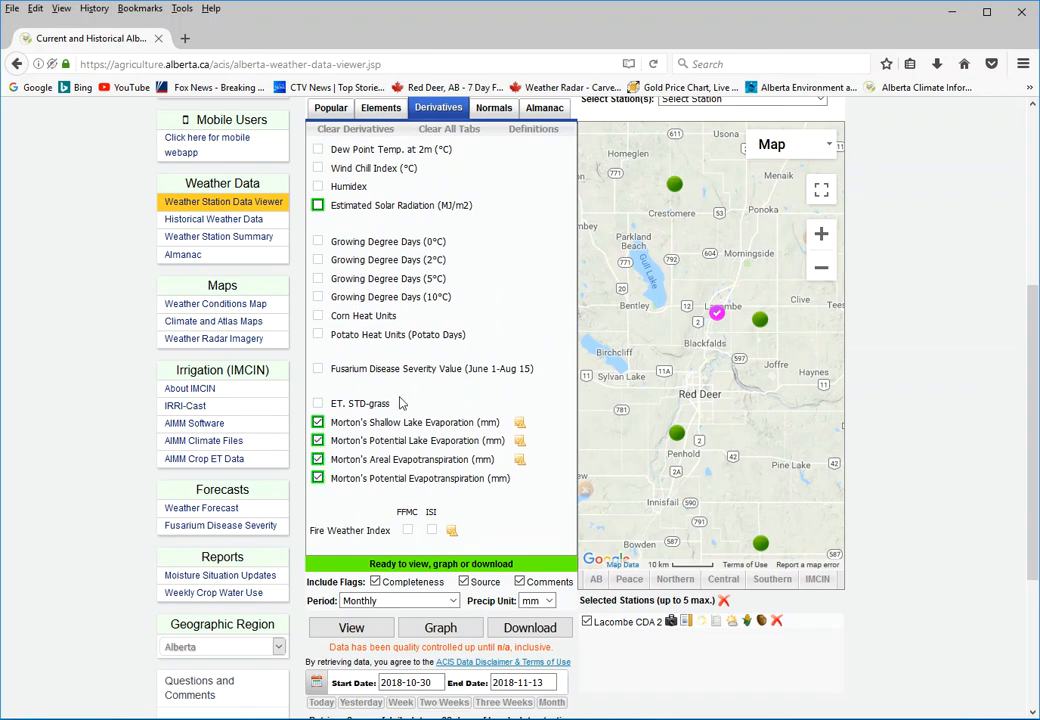
Set the start date to 2014-10-30, keeping the end date 2018-11-13.
{"action": "scroll", "scroll_direction": "down", "scroll_amount": 3}
{"action": "type", "text": "4"}
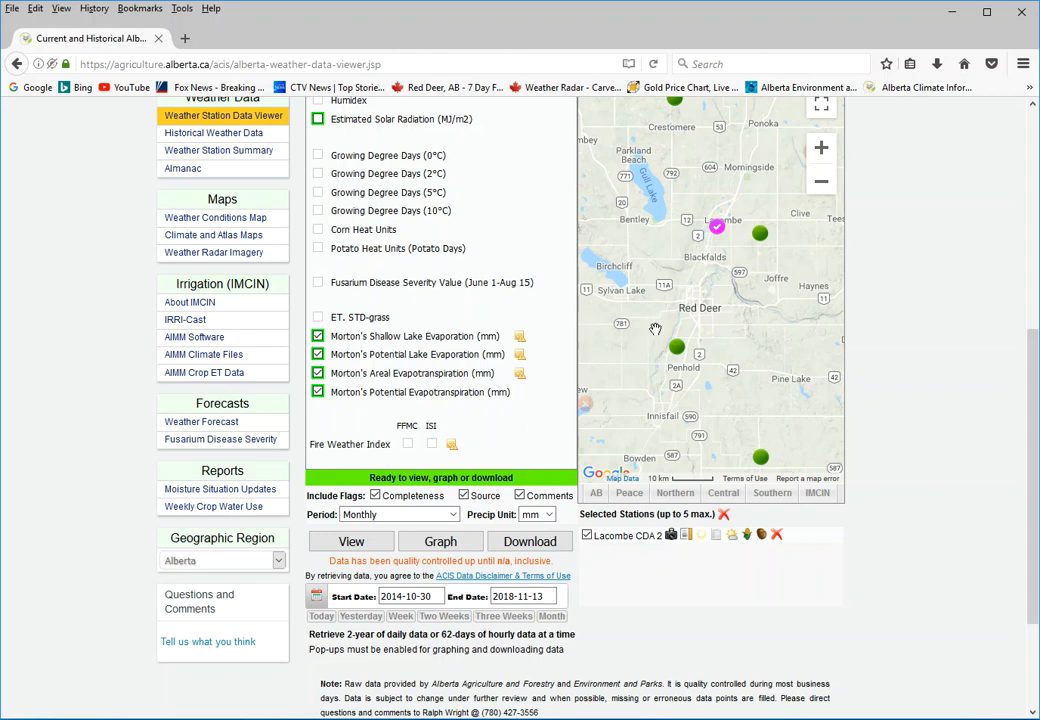
{"action": "mouse_move", "coordinate": [584, 592]}
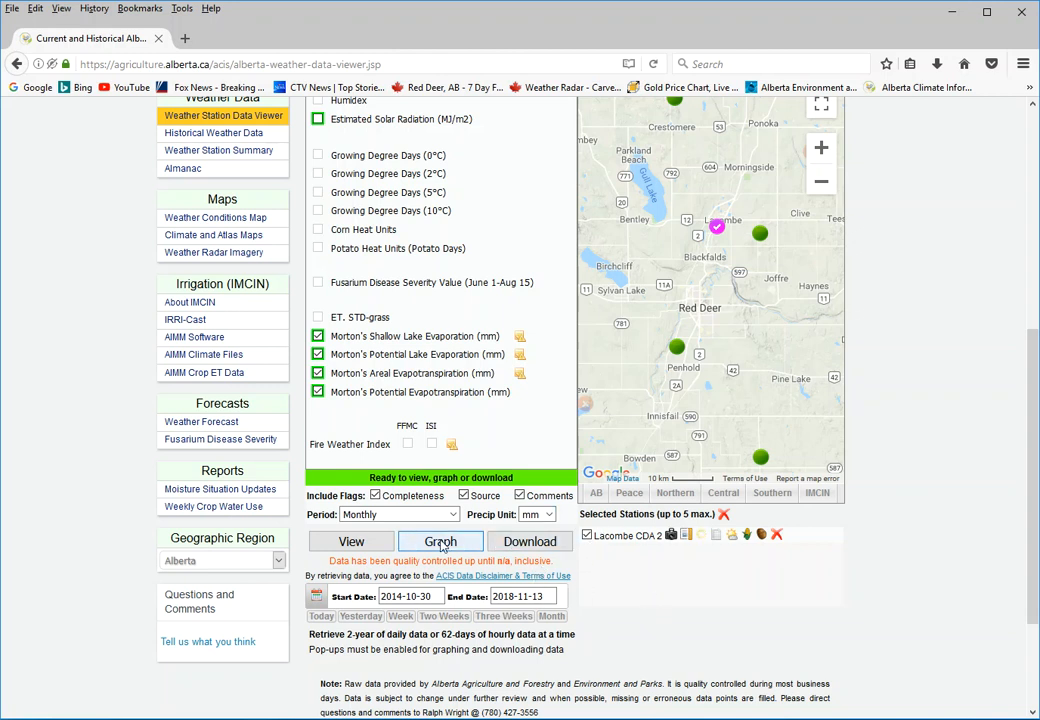
{"action": "left_click", "coordinate": [440, 540]}
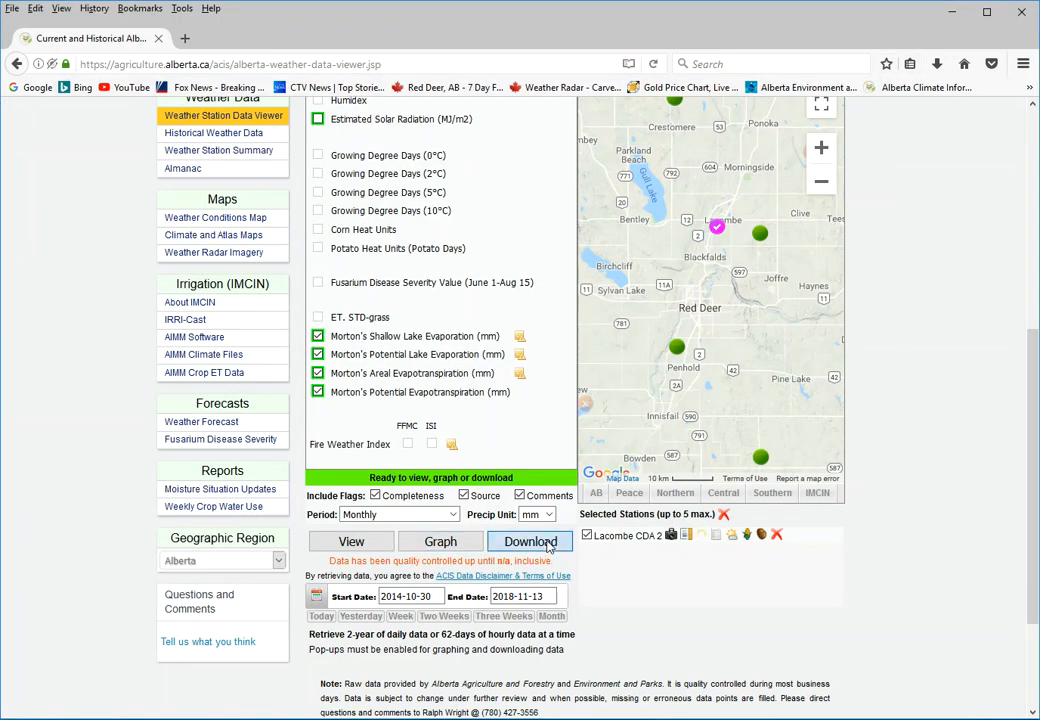
Download the monthly Lacombe Morton's data and view it in Excel from Oct-14.
{"action": "left_click", "coordinate": [530, 540]}
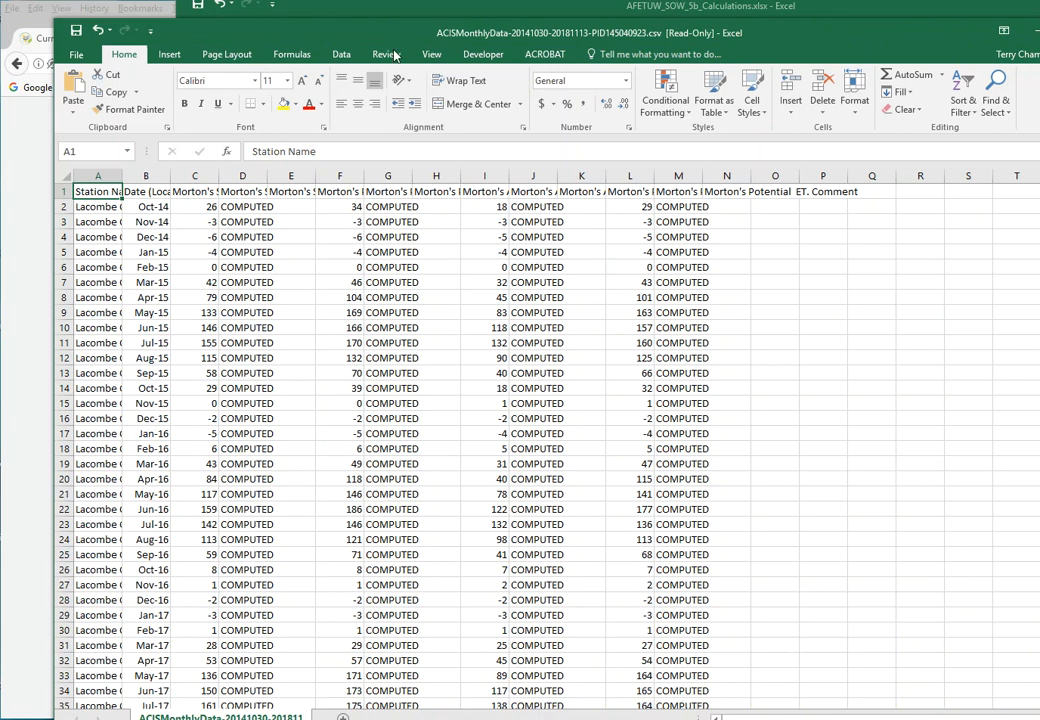
{"action": "scroll", "scroll_direction": "down", "scroll_amount": 3}
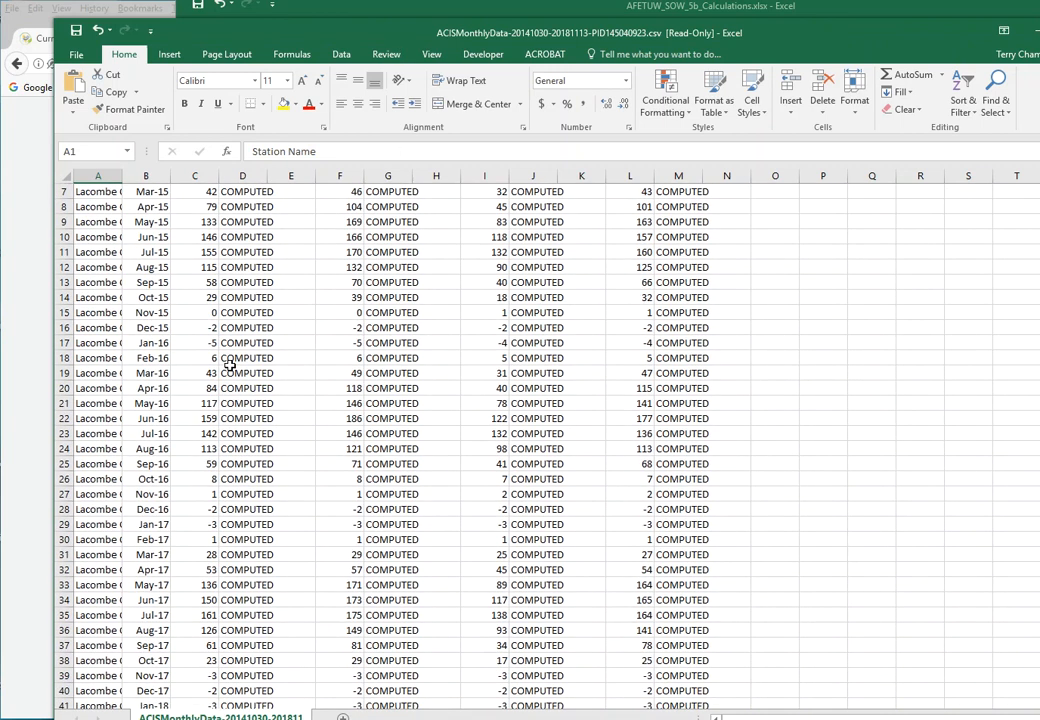